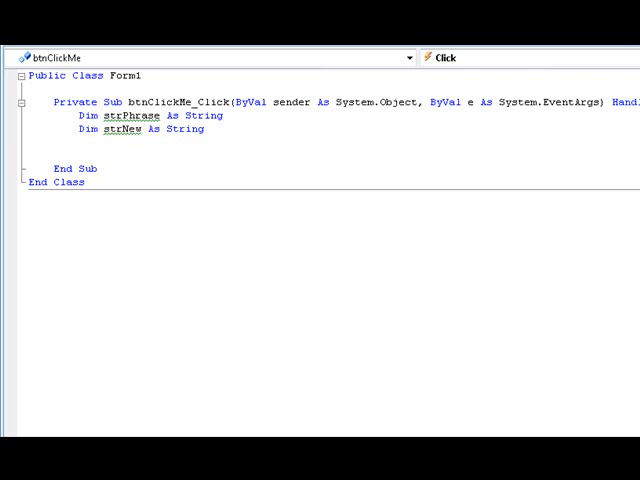
- Add the line strNew = strPhrase.Substring() inside btnClickMe_Click
left_click(30, 156)
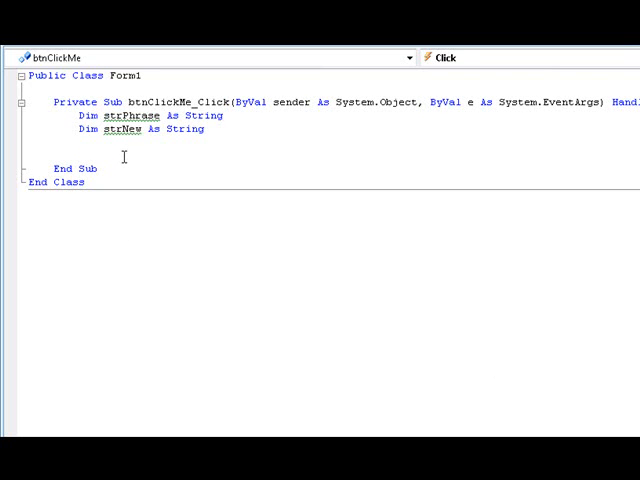
type("strNew")
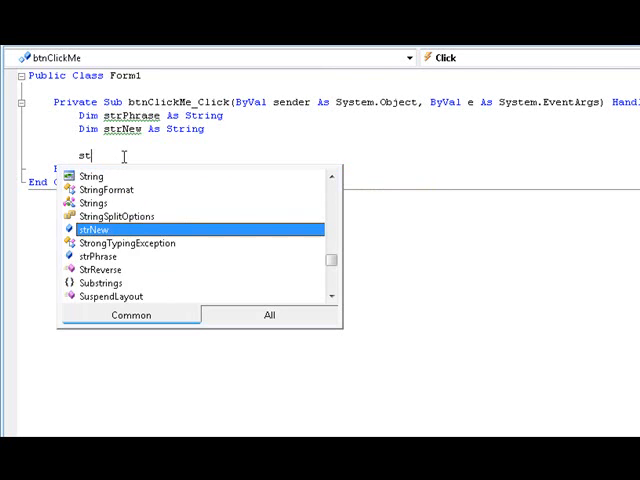
type("rNew")
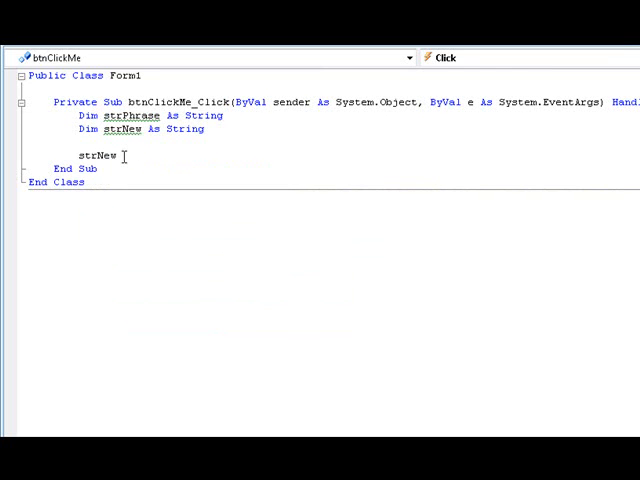
type(".Substring(")
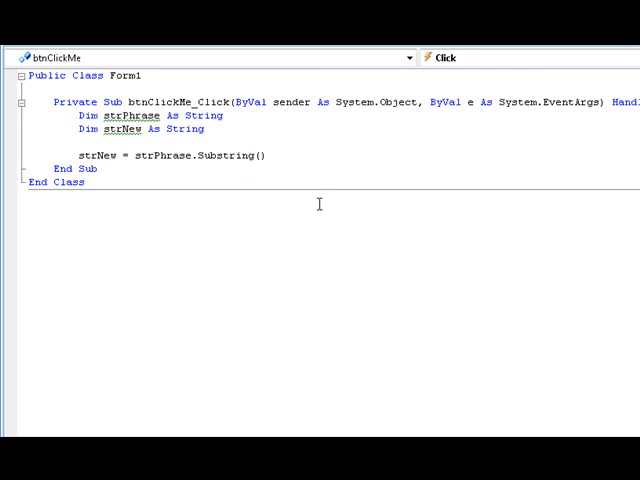
double_click(92, 156)
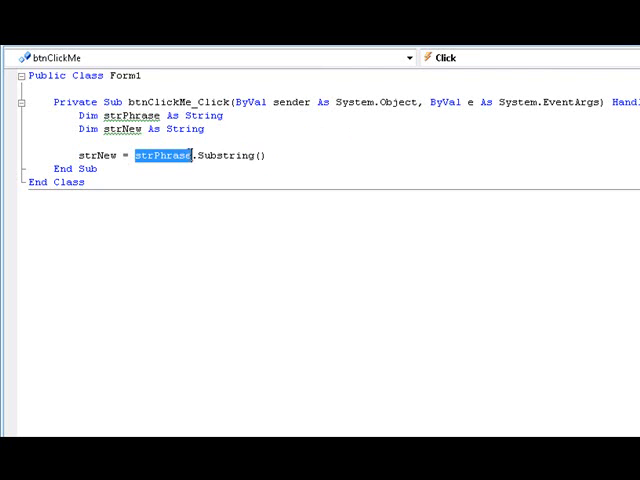
double_click(96, 156)
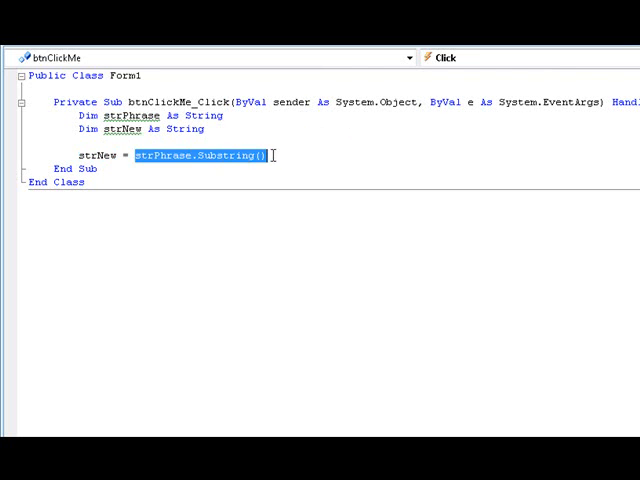
left_click(260, 156)
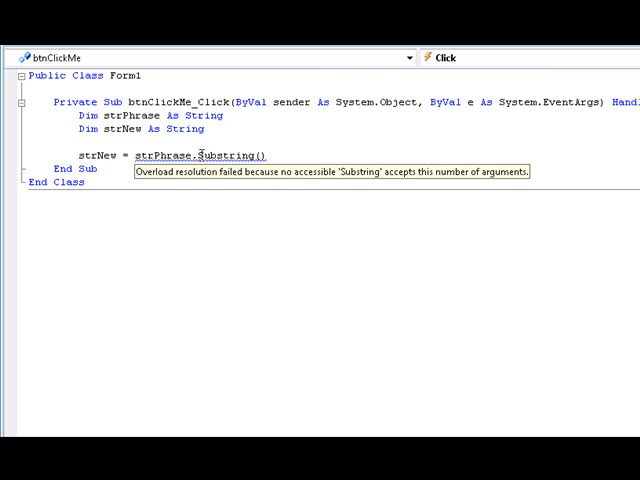
- Assign strPhrase = "Visual Basics is great!" above the strNew line
type("strPhrase = \"A")
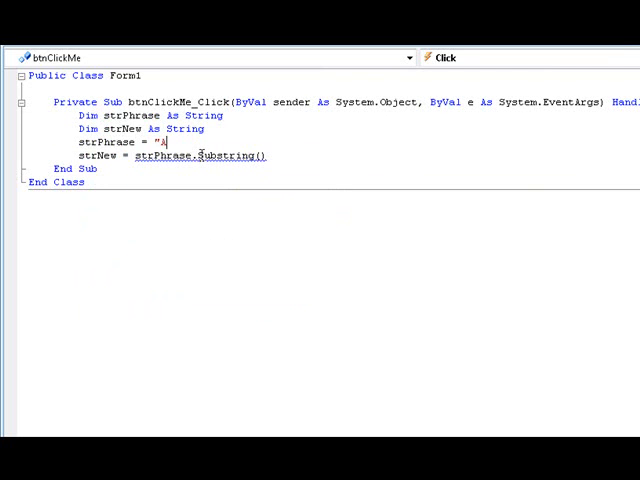
type("Visu")
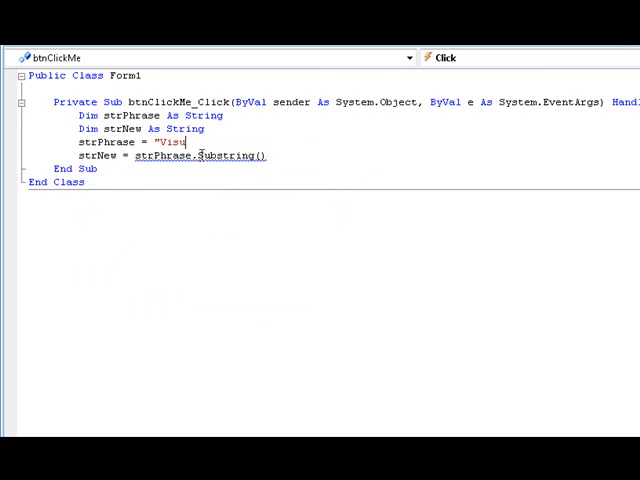
type("al Bas")
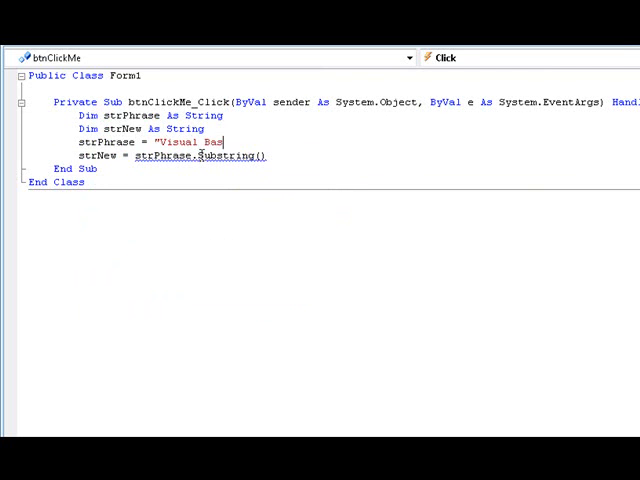
type("ics is great!\"")
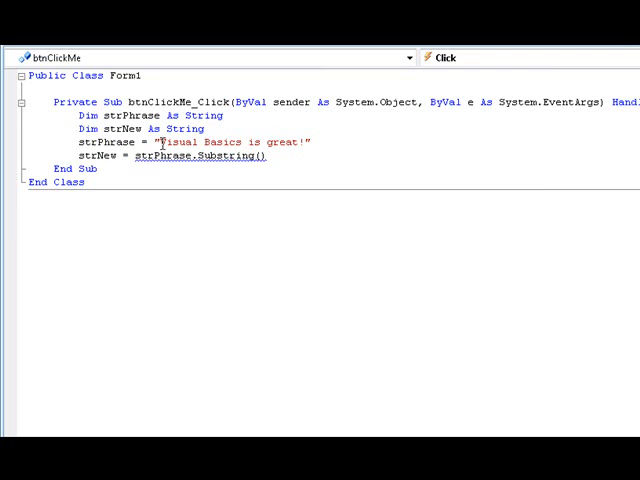
left_click_drag(160, 142, 304, 142)
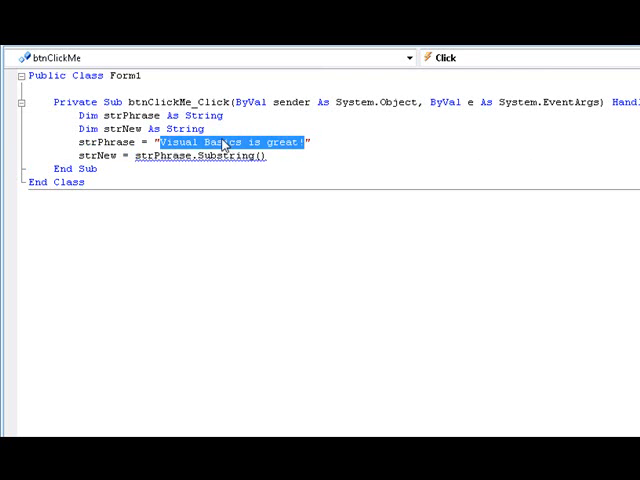
left_click(170, 142)
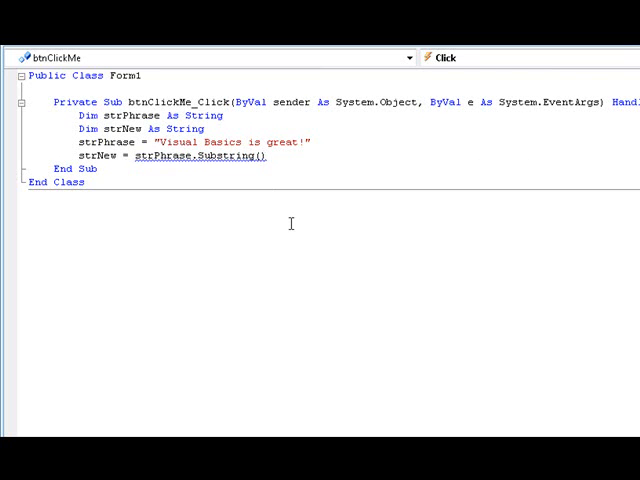
- Give the Substring call arguments 0, 3 and start a new line below it
type("0")
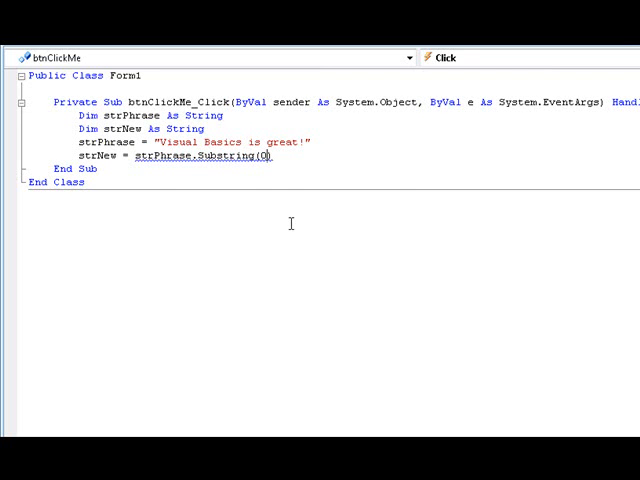
type(", 6")
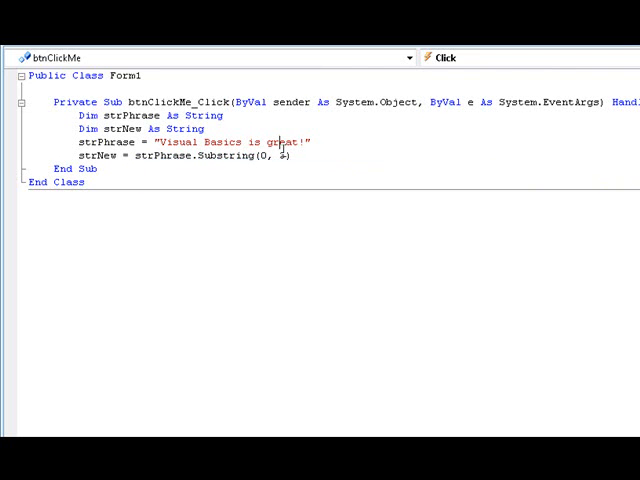
type("3")
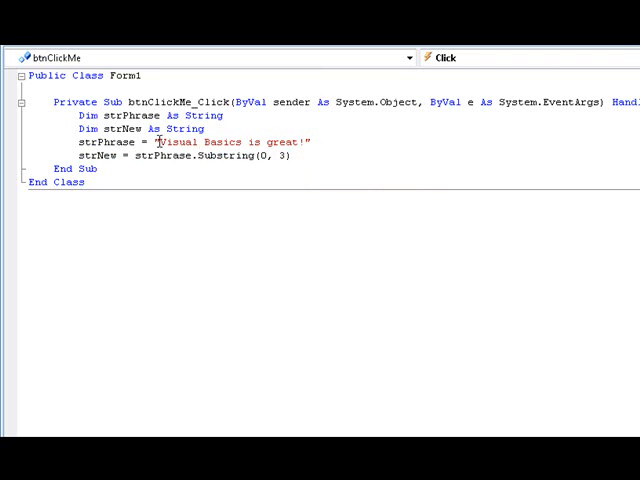
double_click(170, 140)
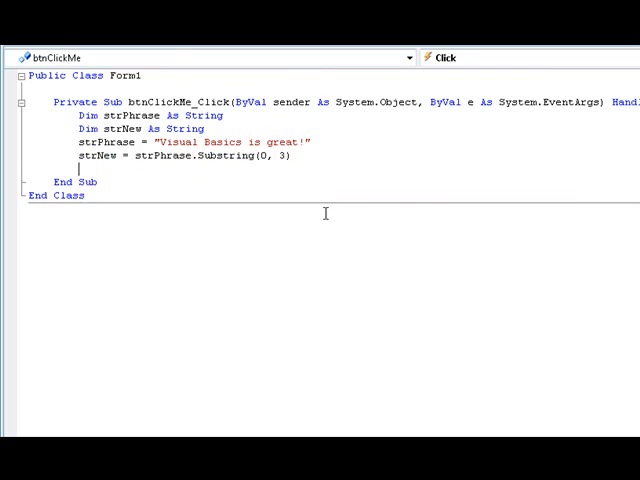
- Add MessageBox.Show(strNew), run the form and confirm the message box shows Vis
type("MessageBox.s")
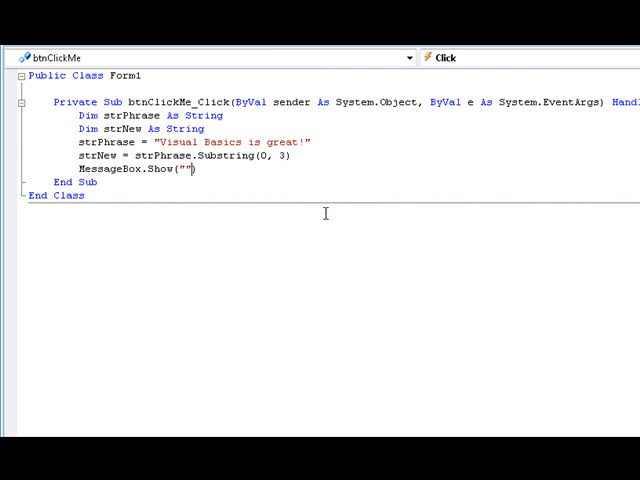
type("strNew")
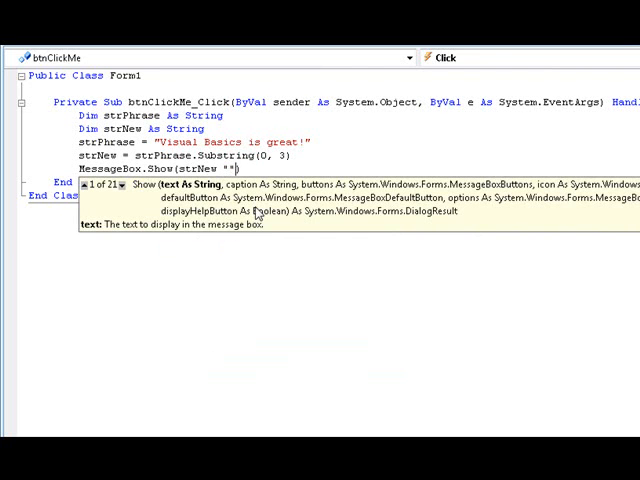
type("adsfasdfasdfasd")
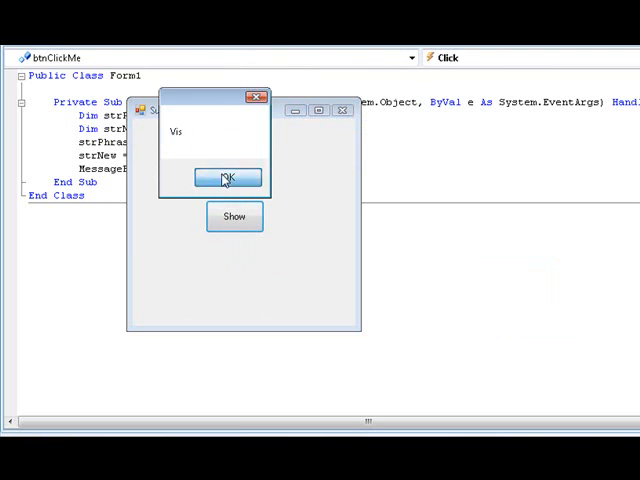
left_click(226, 178)
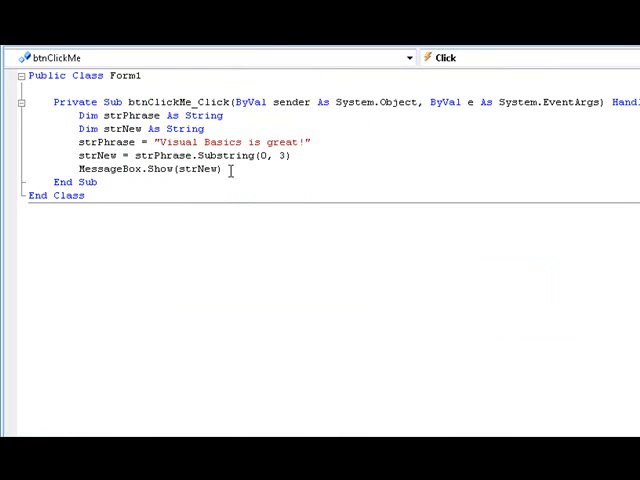
- Replace the Substring call with strPhrase.Replace("great", "super great")
left_click_drag(200, 156, 296, 156)
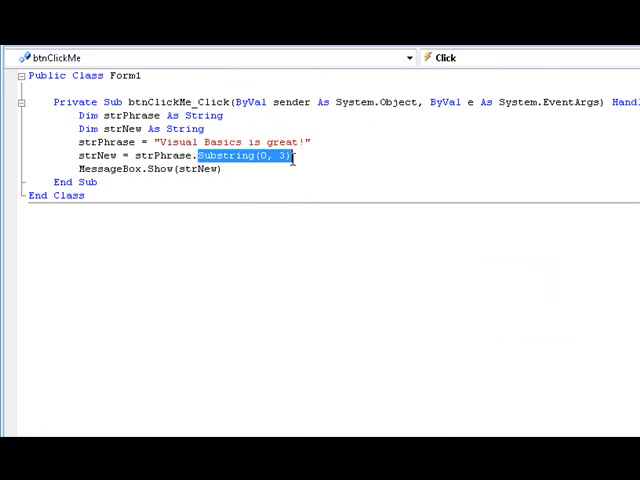
key("Delete")
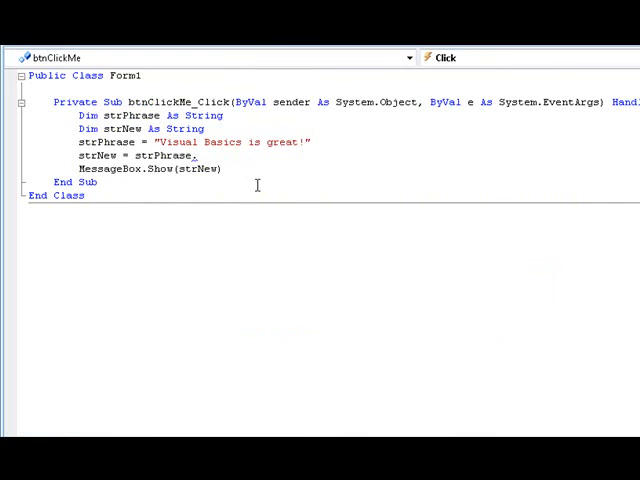
type("replace()")
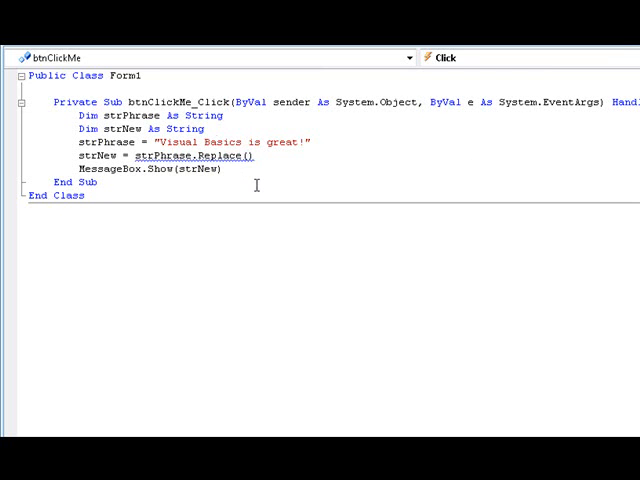
type("\"\", \"")
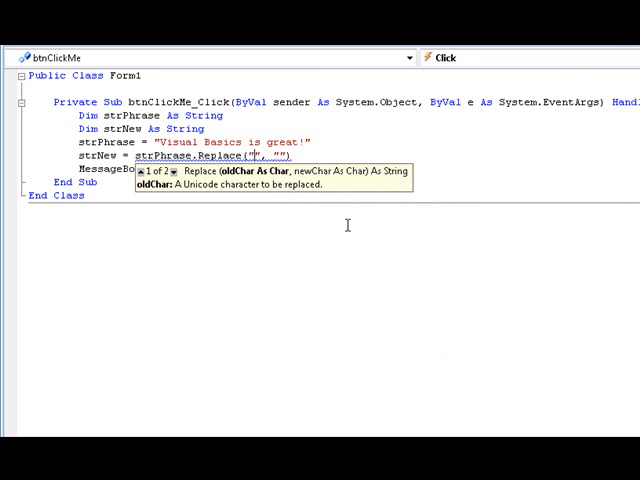
type("Visual")
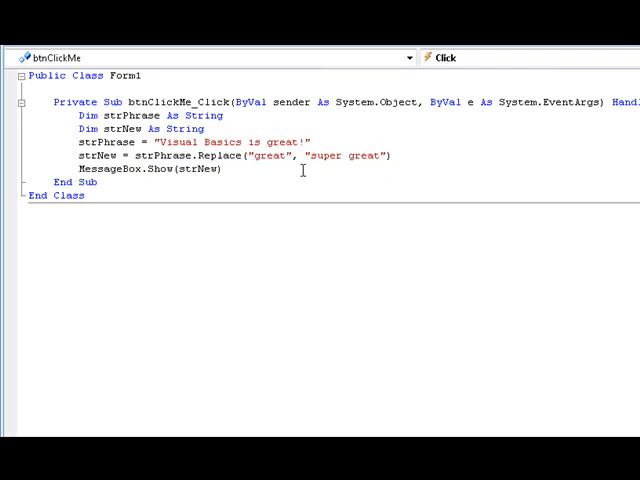
mouse_move(250, 156)
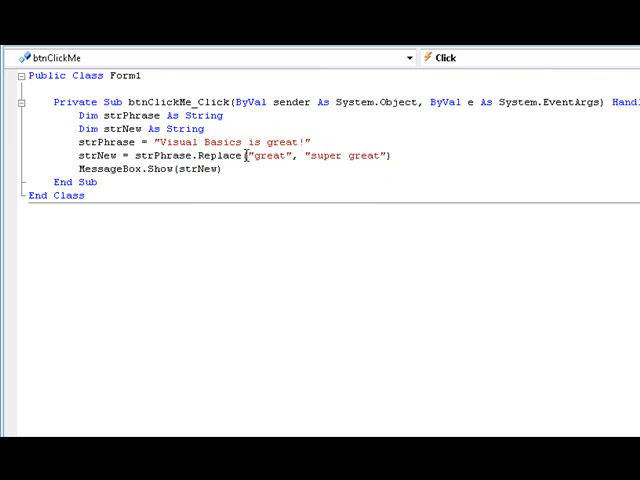
double_click(294, 142)
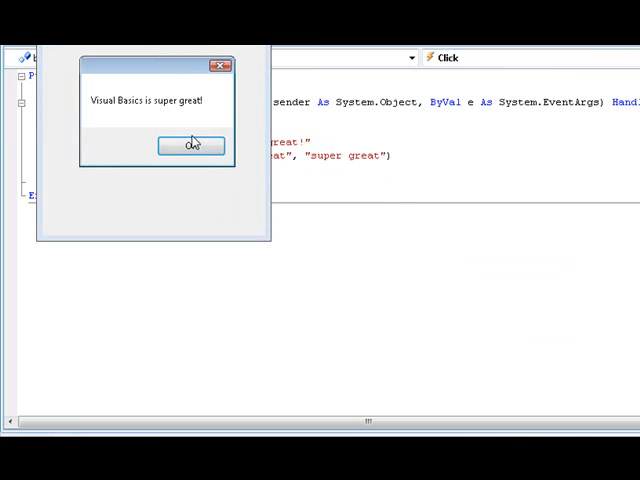
left_click(192, 144)
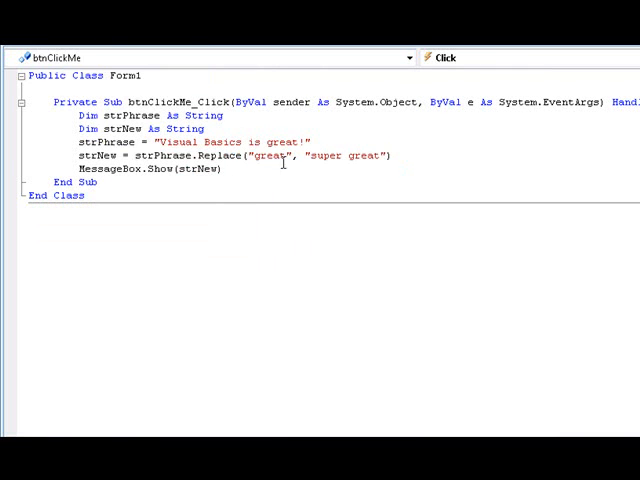
double_click(272, 156)
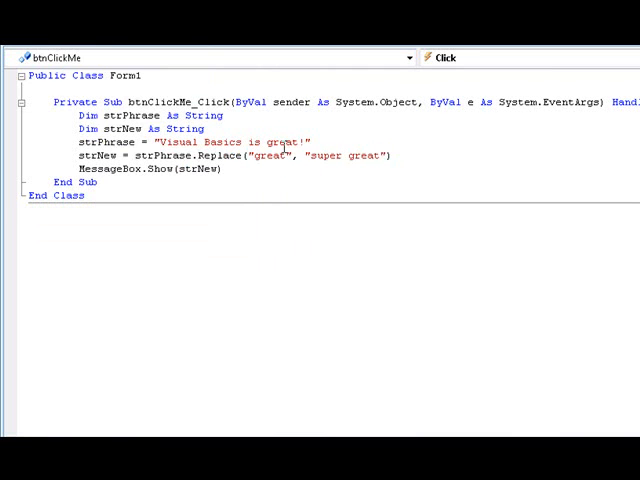
mouse_move(464, 198)
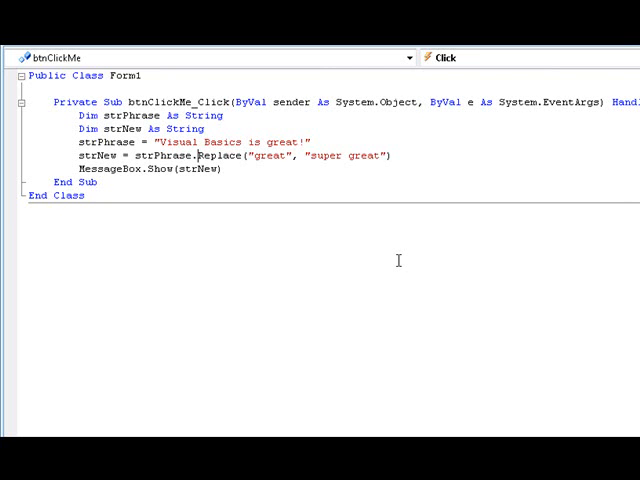
mouse_move(206, 156)
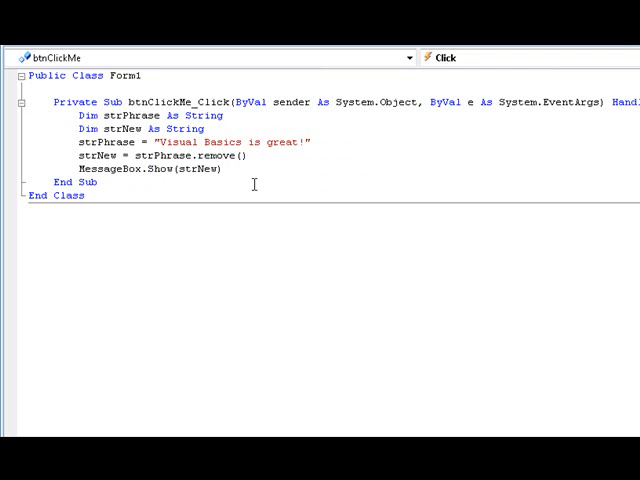
- Change the call to strPhrase.Remove(0, 5) and run the form
type("0,")
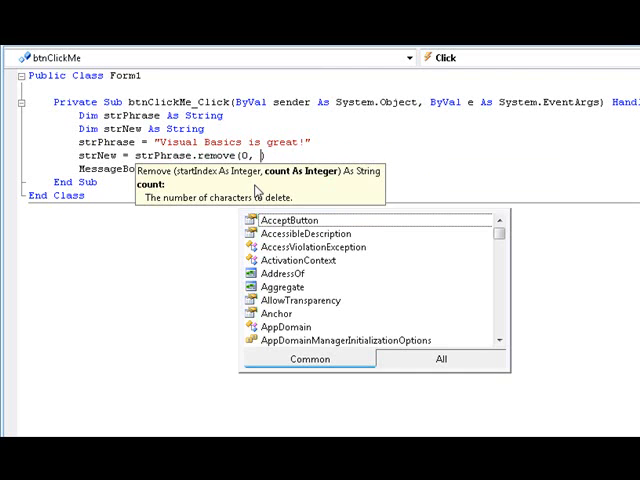
type("5)")
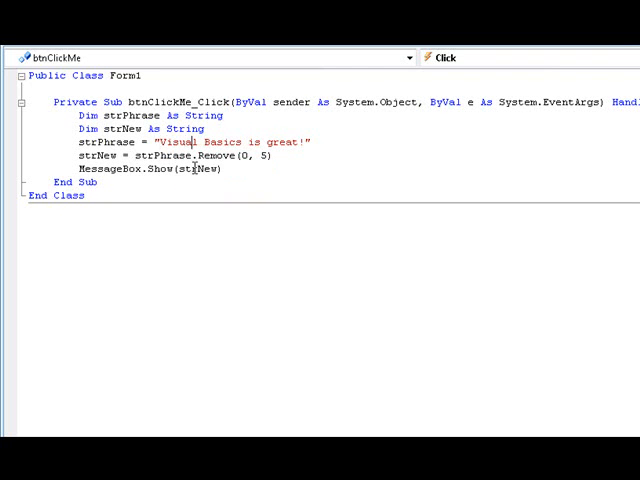
double_click(170, 142)
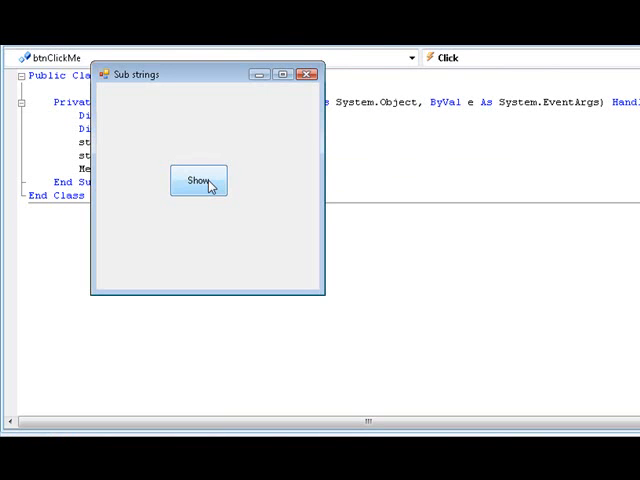
left_click(198, 180)
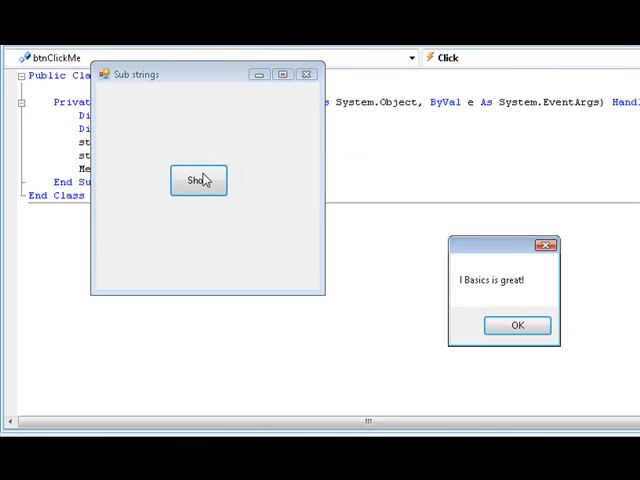
left_click(516, 324)
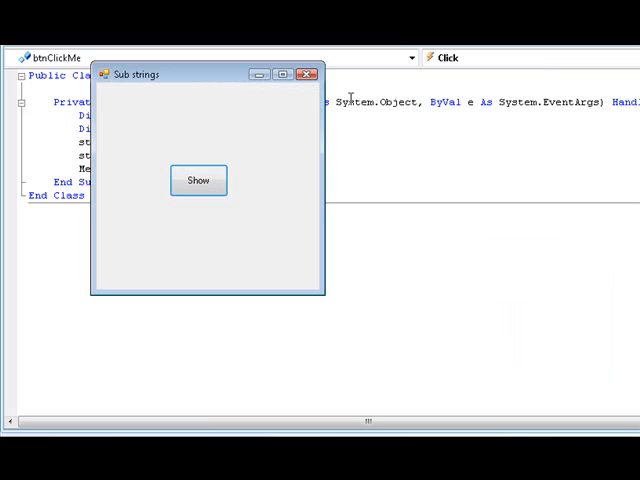
left_click(308, 72)
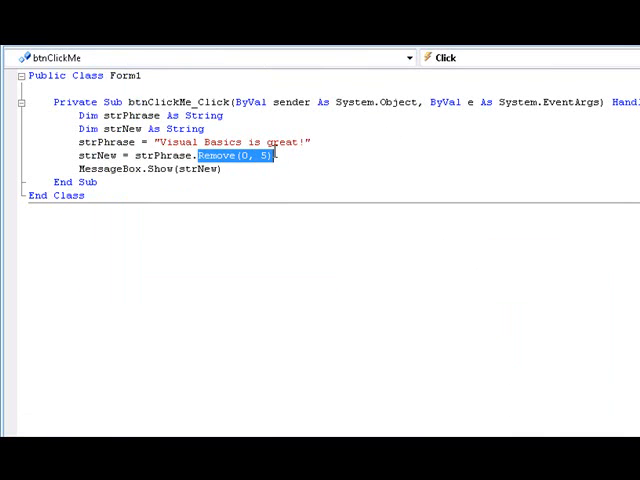
- Change the call to strPhrase.Insert(22, " Hi!") in place of Remove
type("insert")
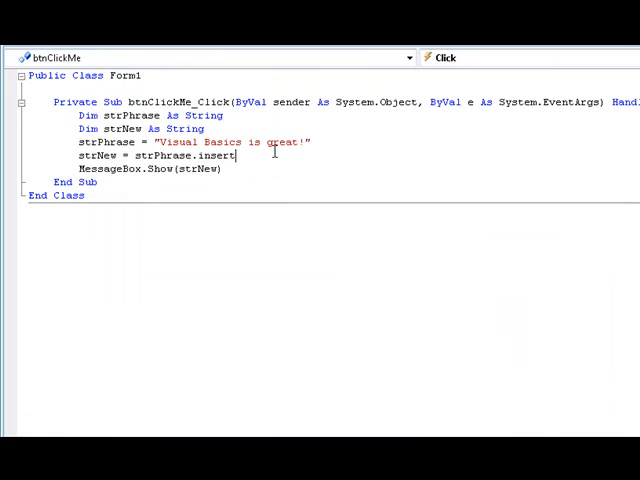
type("()")
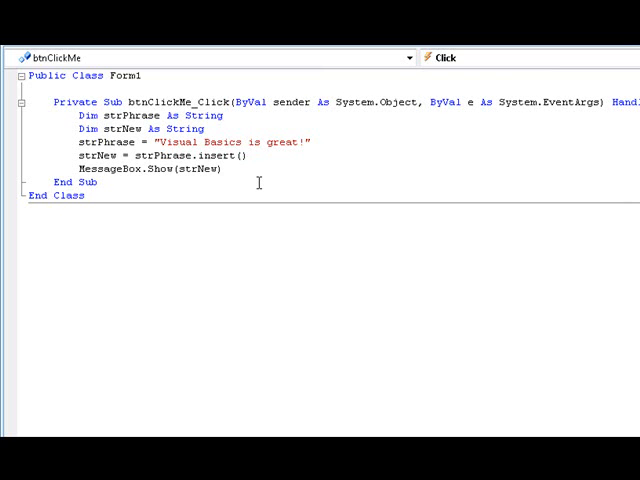
type("2")
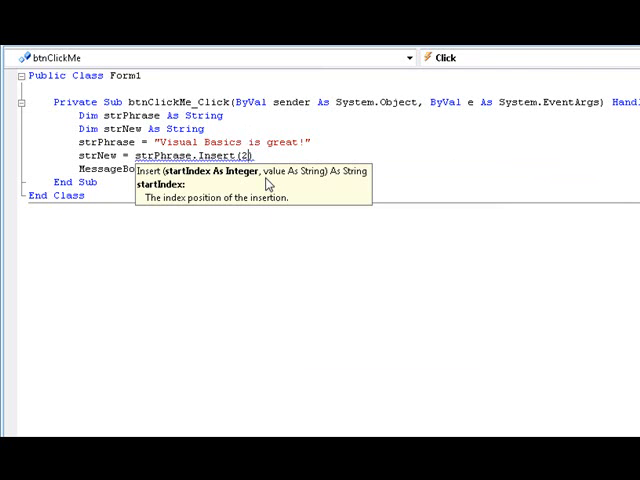
type("0")
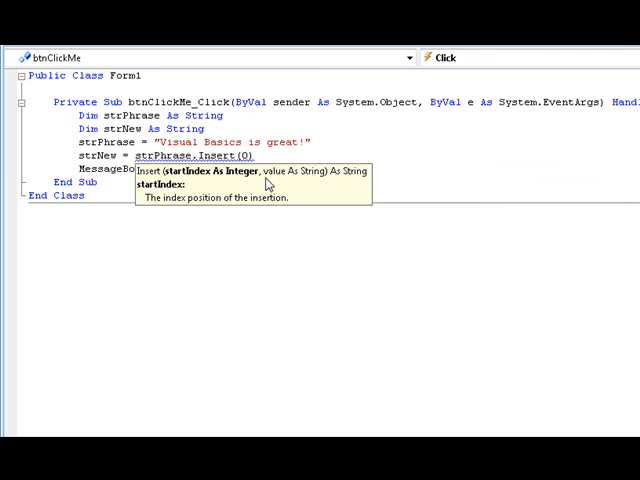
type("0,")
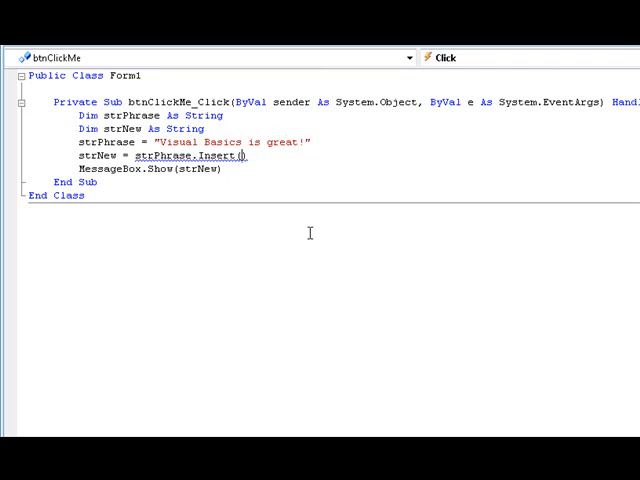
type("22,")
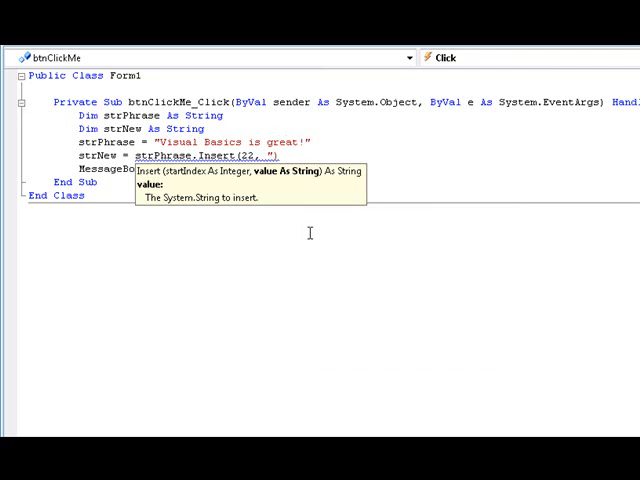
type("\"")
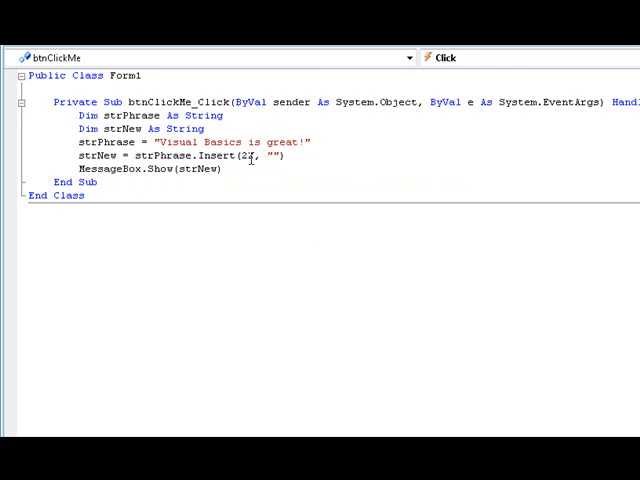
type("2")
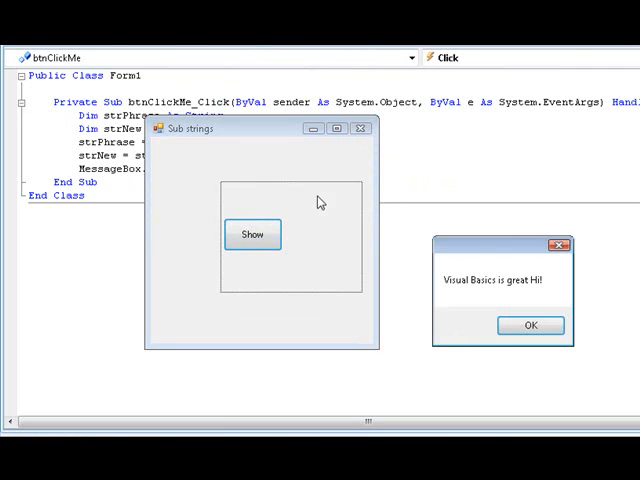
left_click(252, 234)
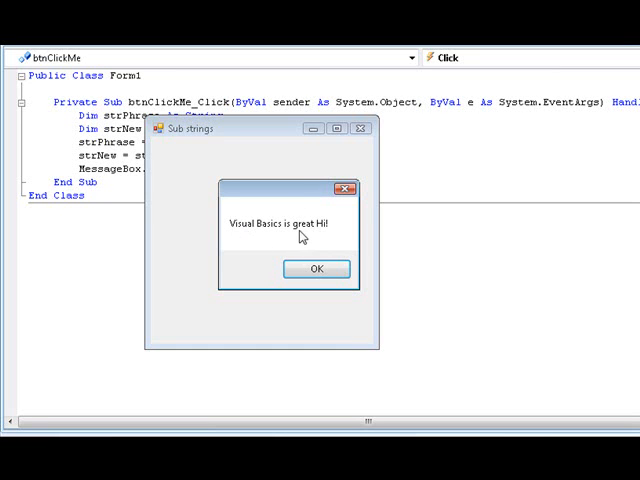
left_click(316, 268)
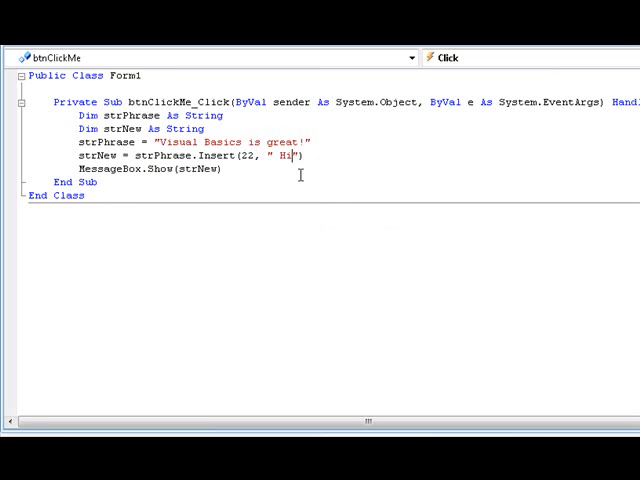